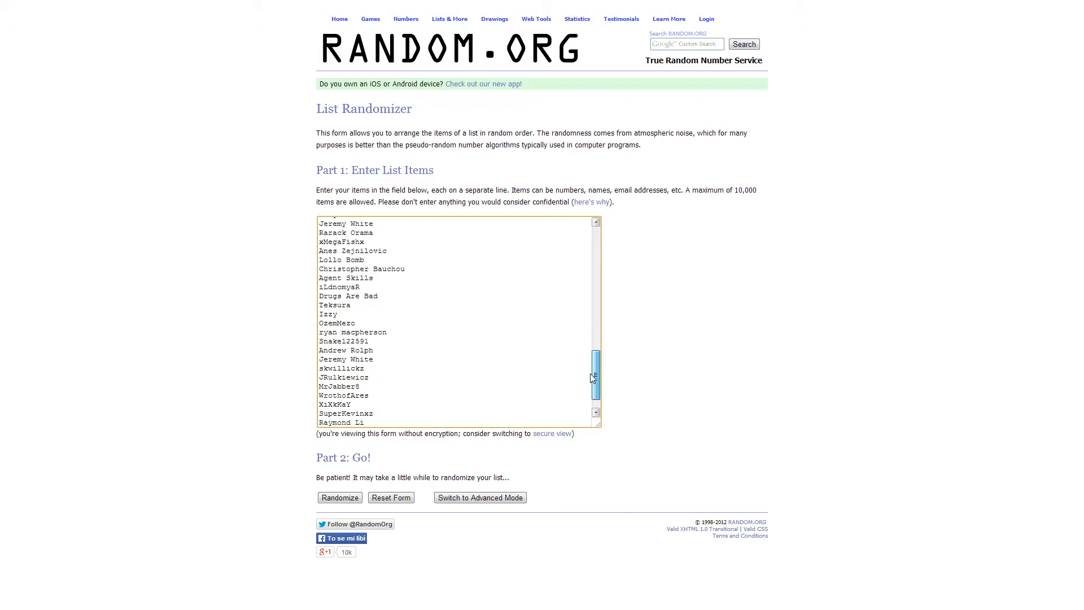
Step: Randomize the 83 entered names and display them in a new shuffled order
scroll("down", 3)
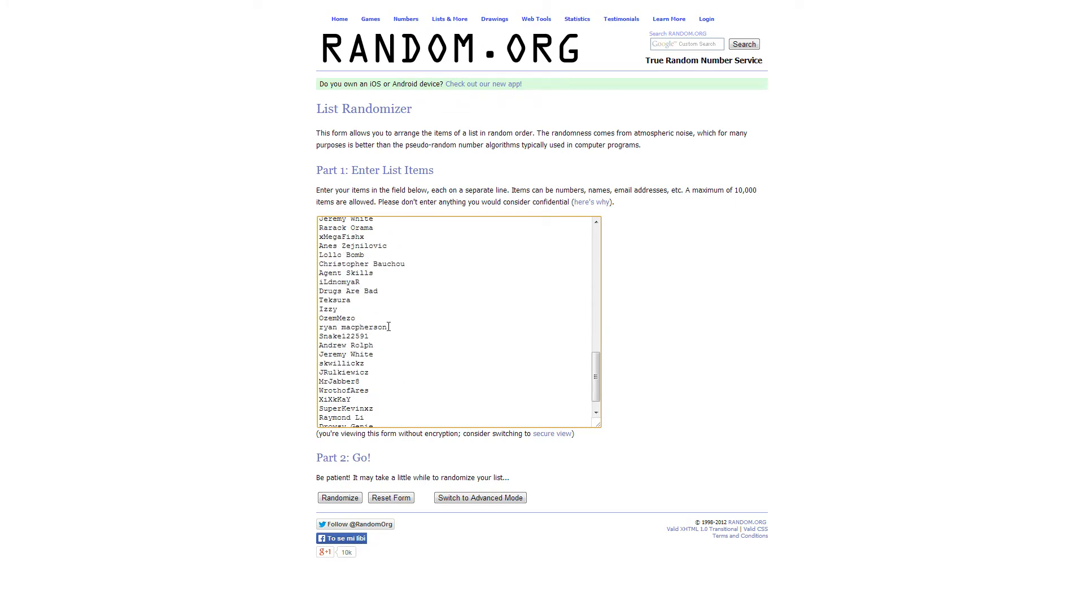
double_click(354, 326)
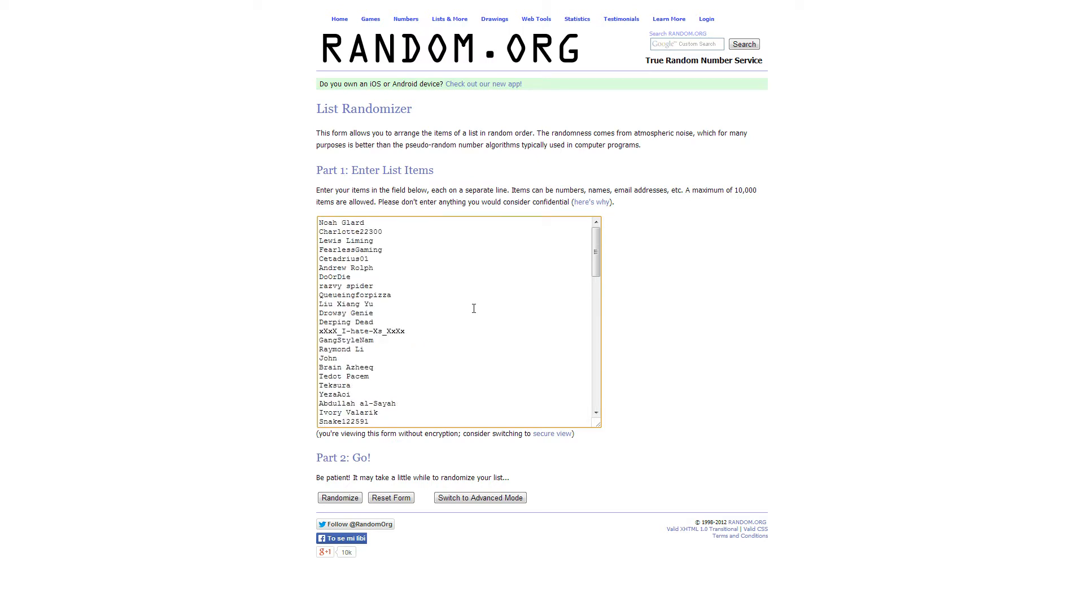
mouse_move(482, 299)
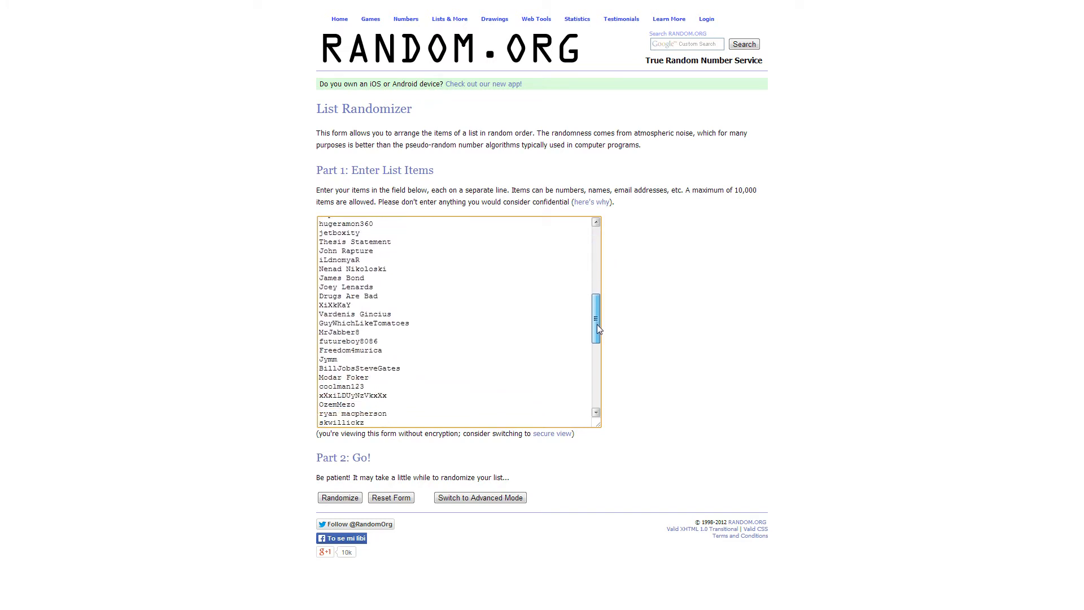
scroll("down", 3)
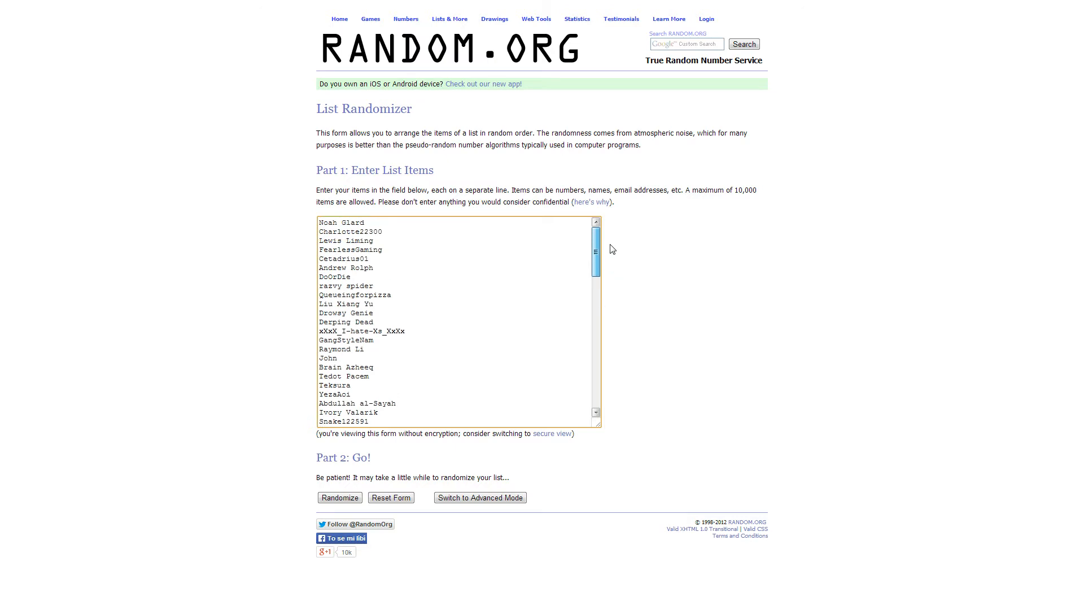
scroll("down", 3)
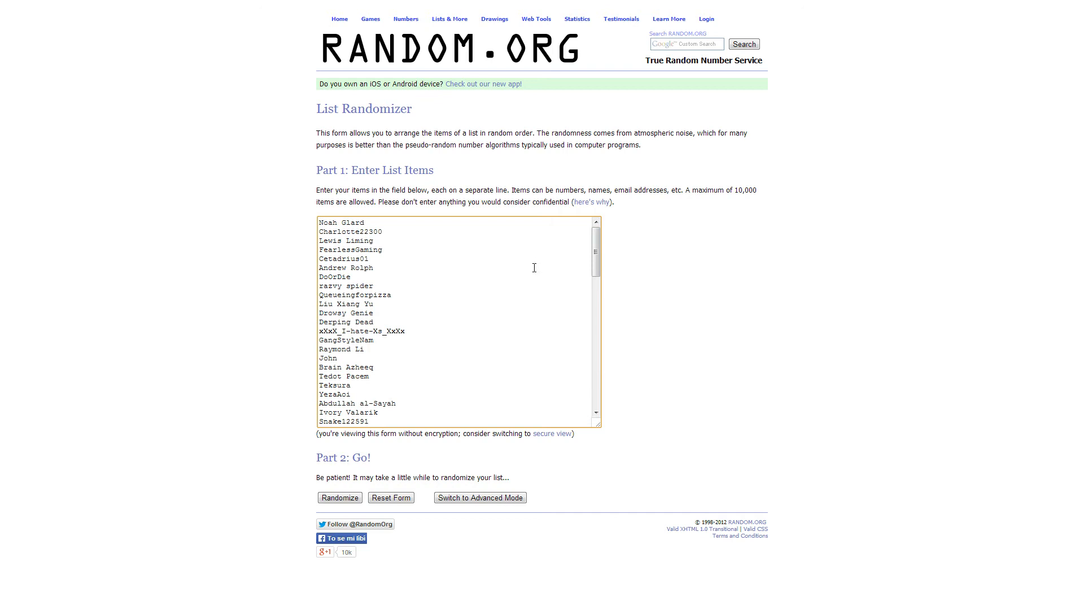
mouse_move(654, 278)
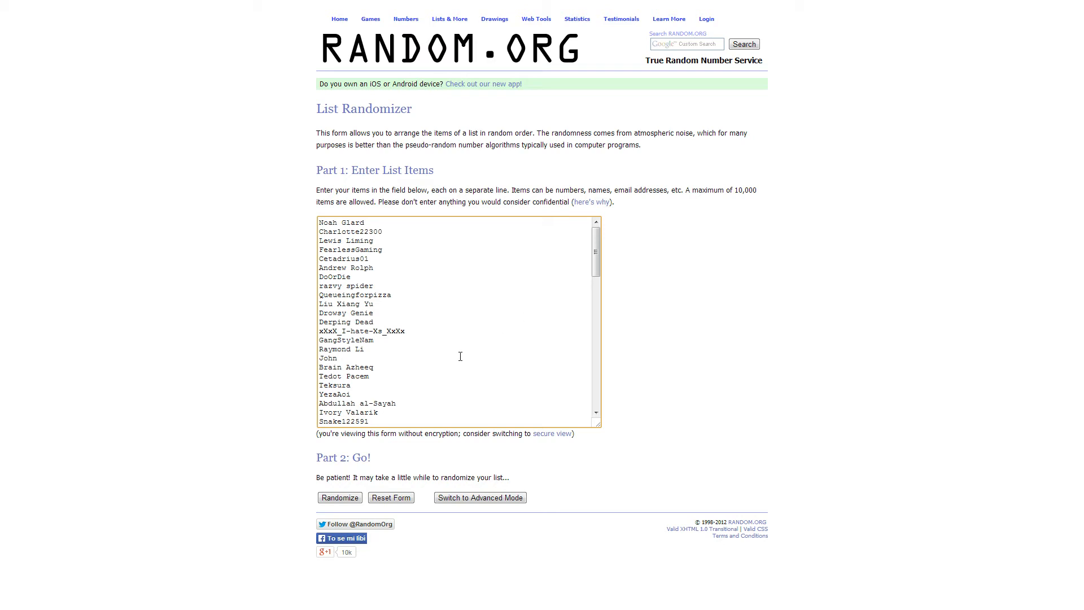
mouse_move(294, 495)
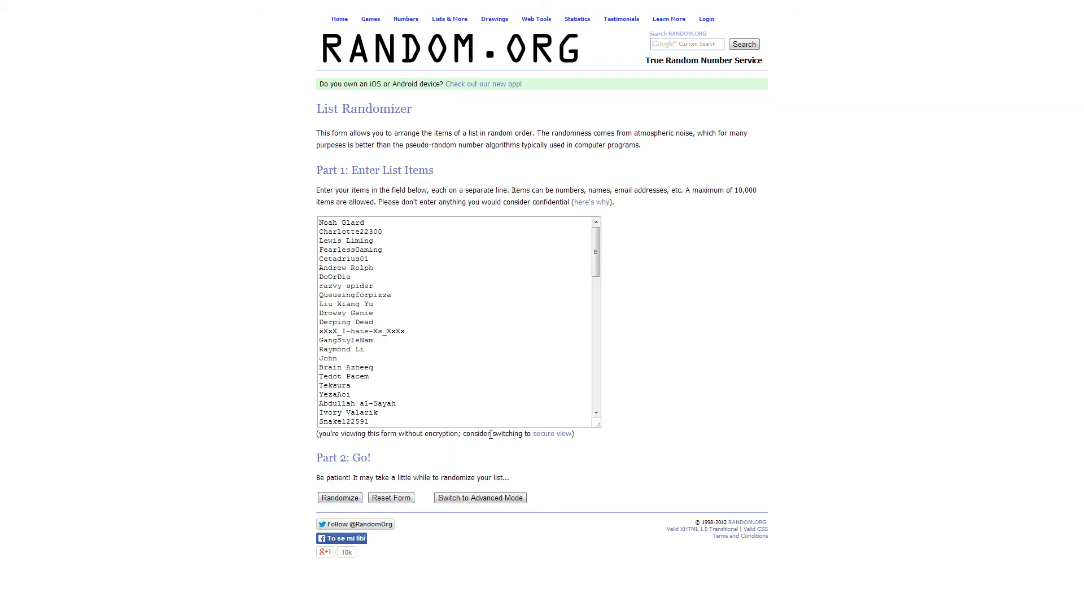
left_click(340, 497)
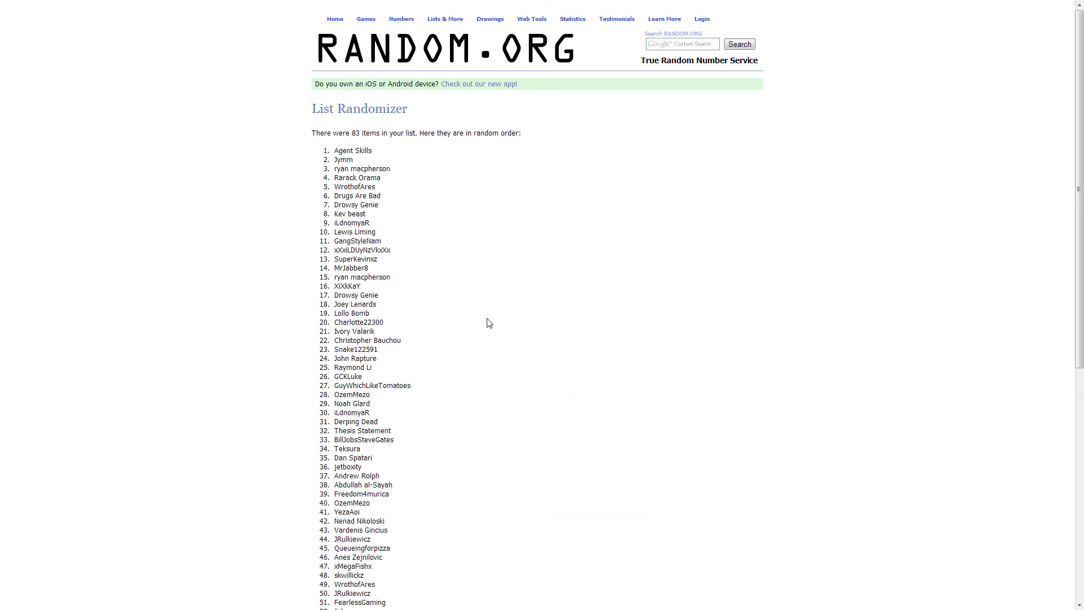